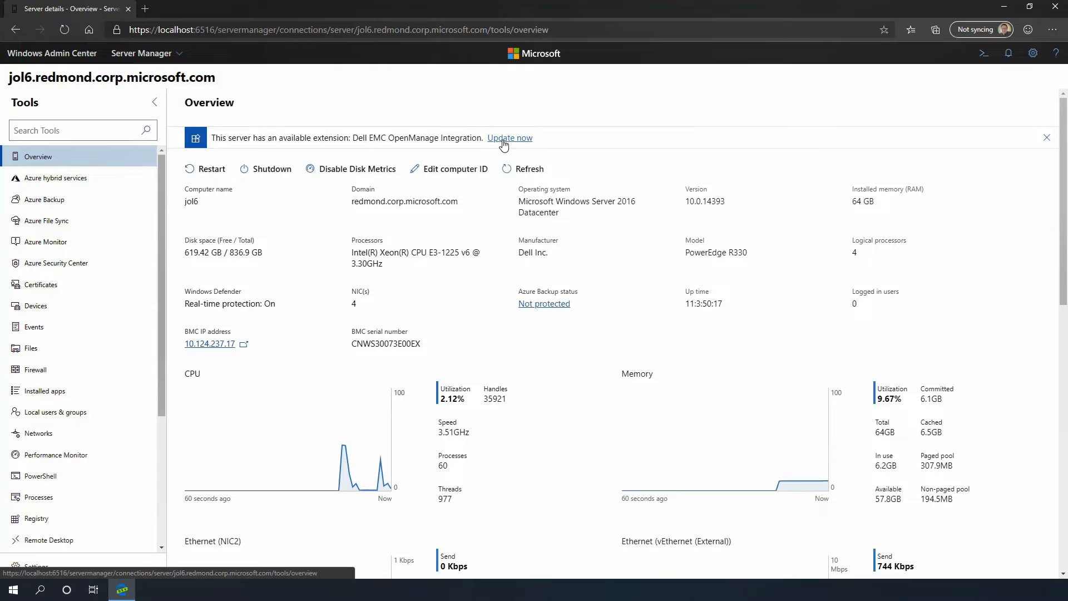
# Step: Install the Dell EMC OpenManage Integration 1.0.1 extension and return to All connections
pyautogui.click(509, 137)
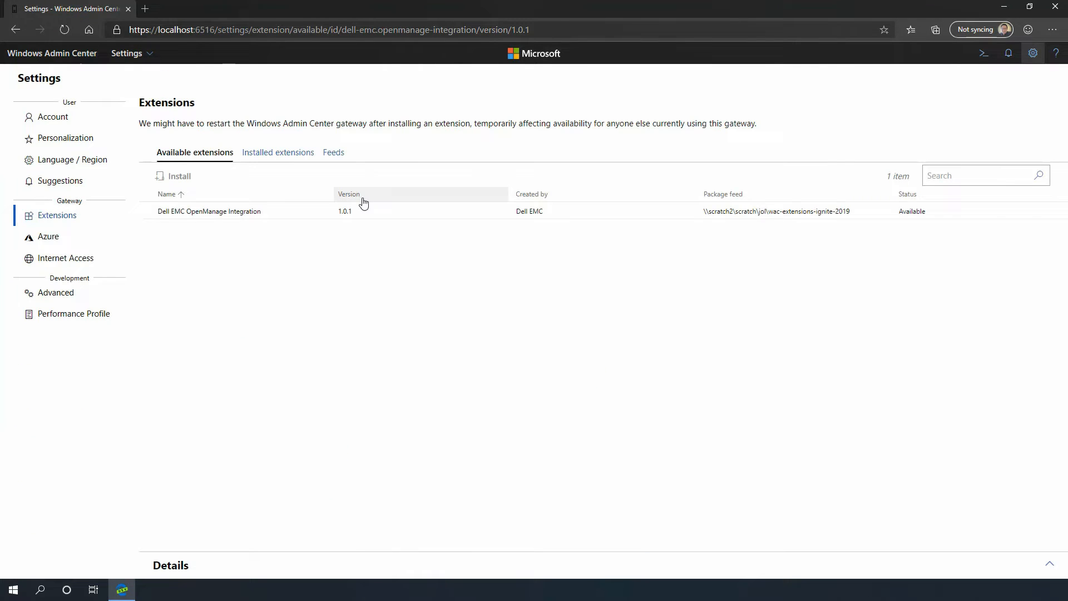
pyautogui.click(179, 176)
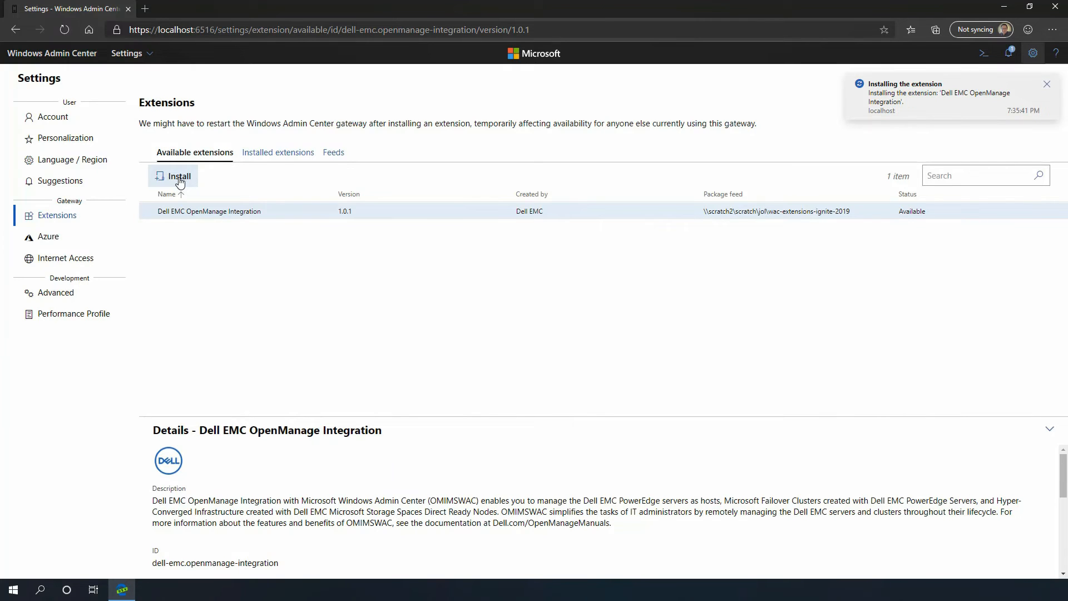
pyautogui.moveTo(909, 133)
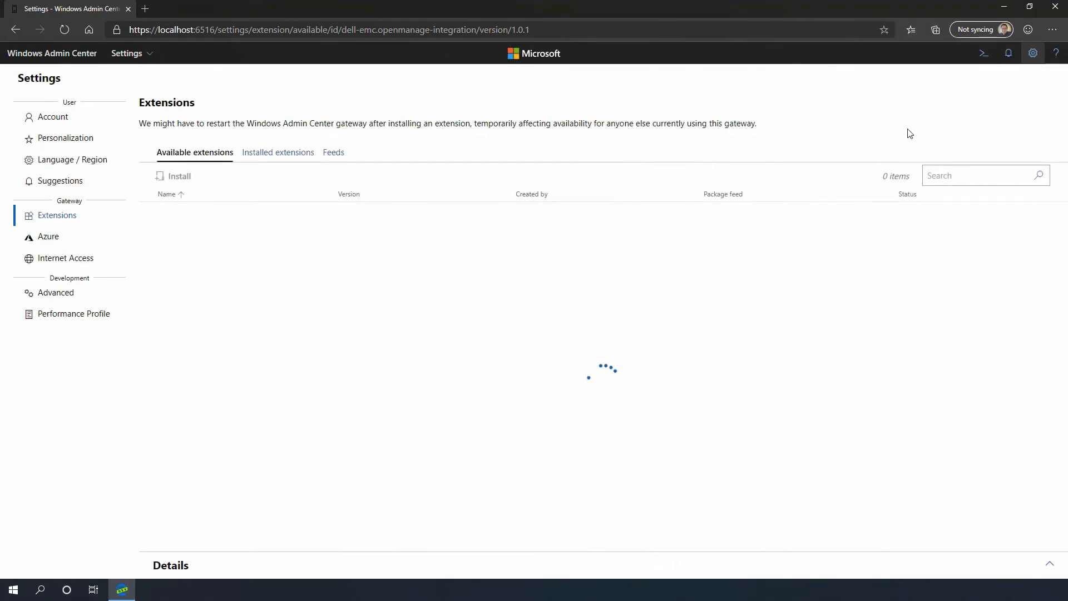
pyautogui.click(52, 53)
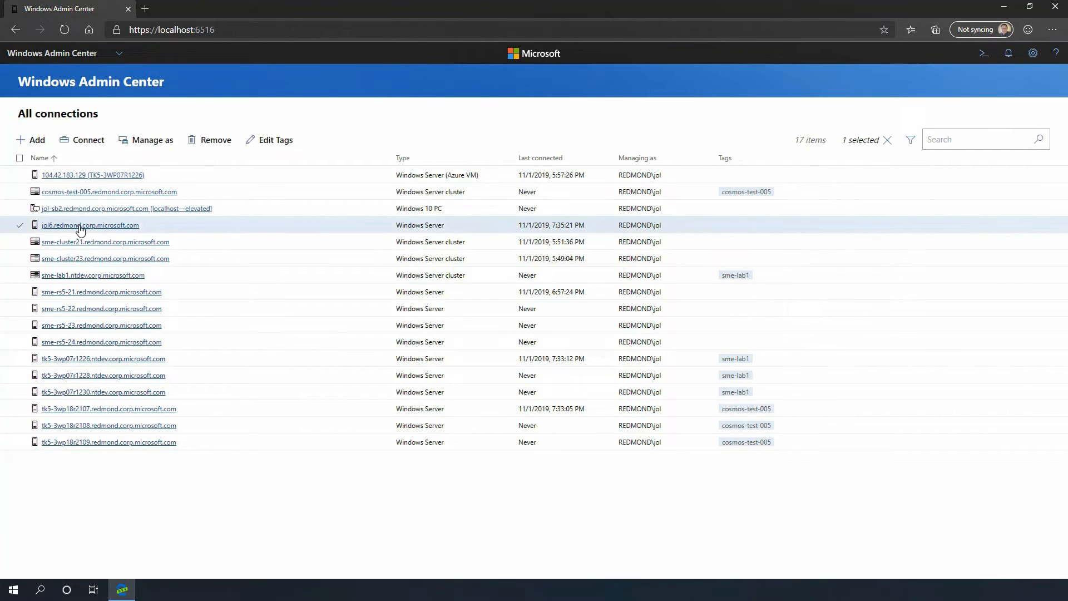
# Step: Open server jol6.redmond.corp.microsoft.com and launch its Dell EMC OpenManage Integration tool
pyautogui.click(89, 225)
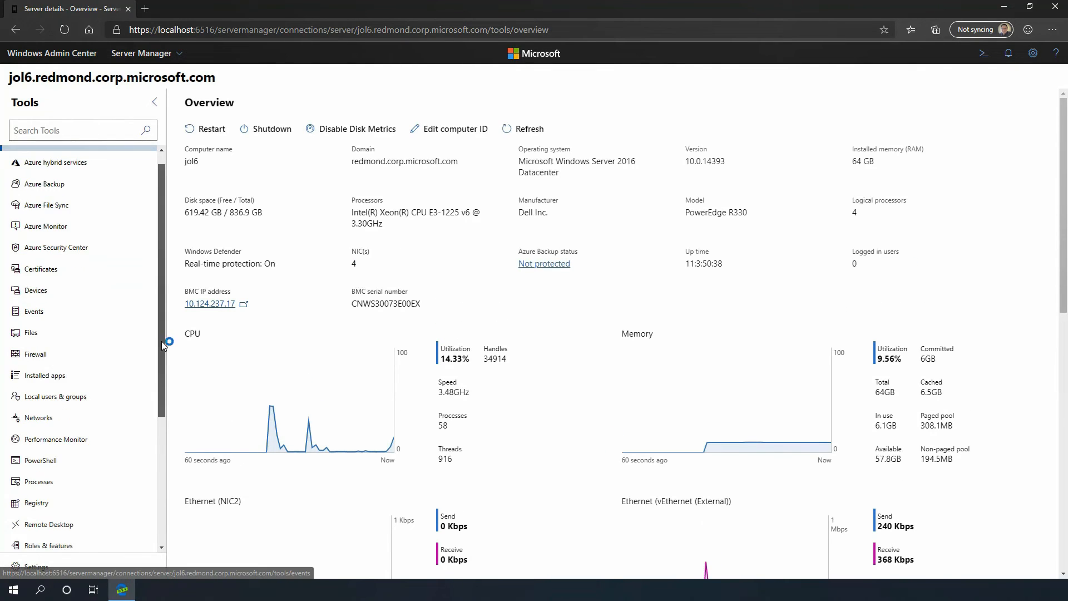
pyautogui.scroll(-3)
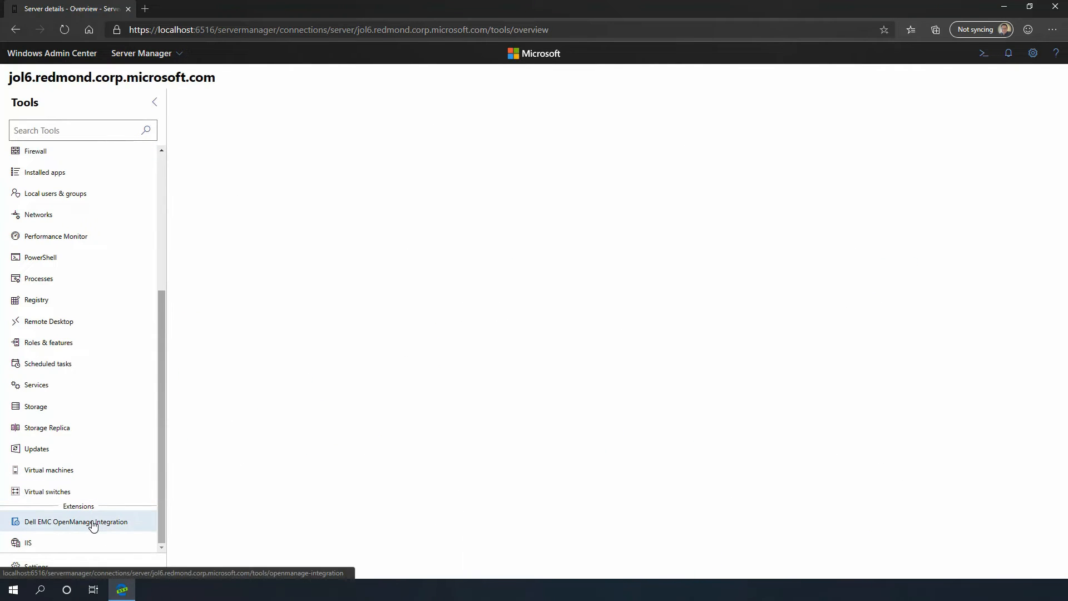
pyautogui.click(75, 521)
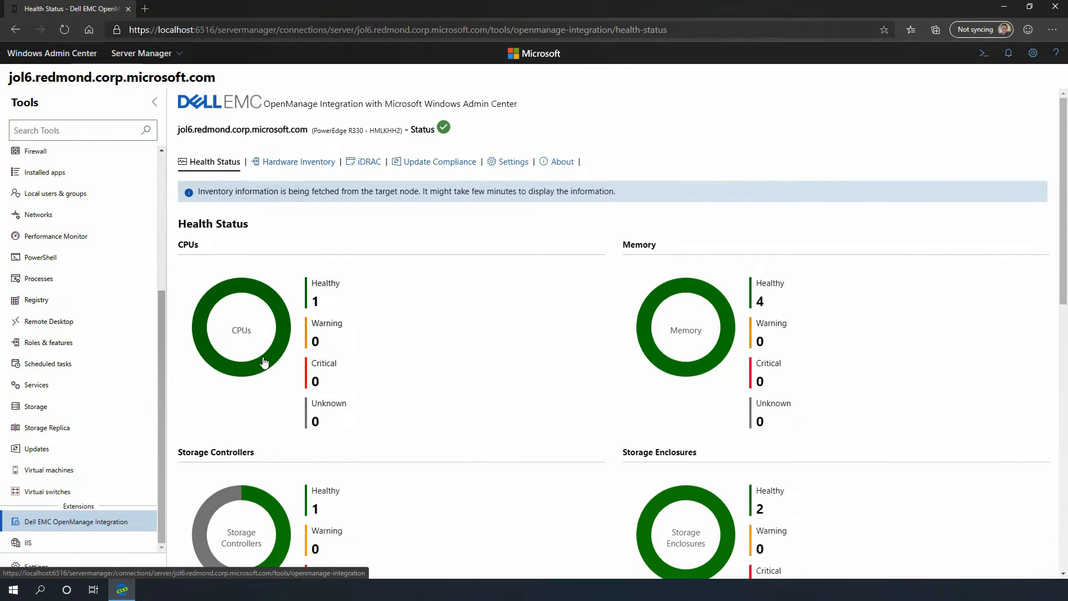
# Step: Show Physical Disks in Hardware Inventory: eight enabled 279.4 GB SAS disks
pyautogui.click(297, 161)
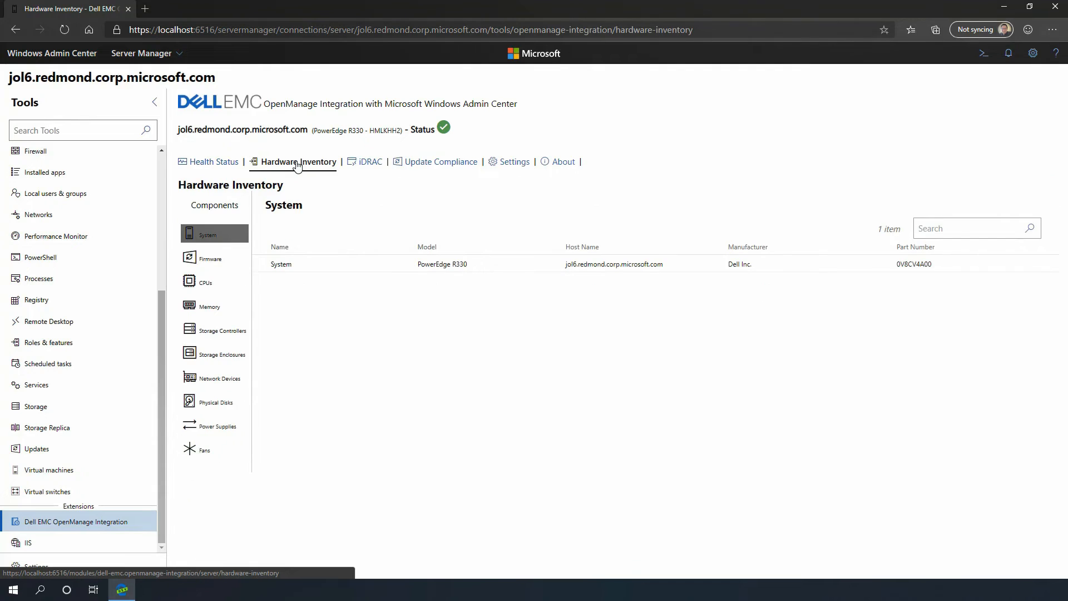
pyautogui.moveTo(216, 402)
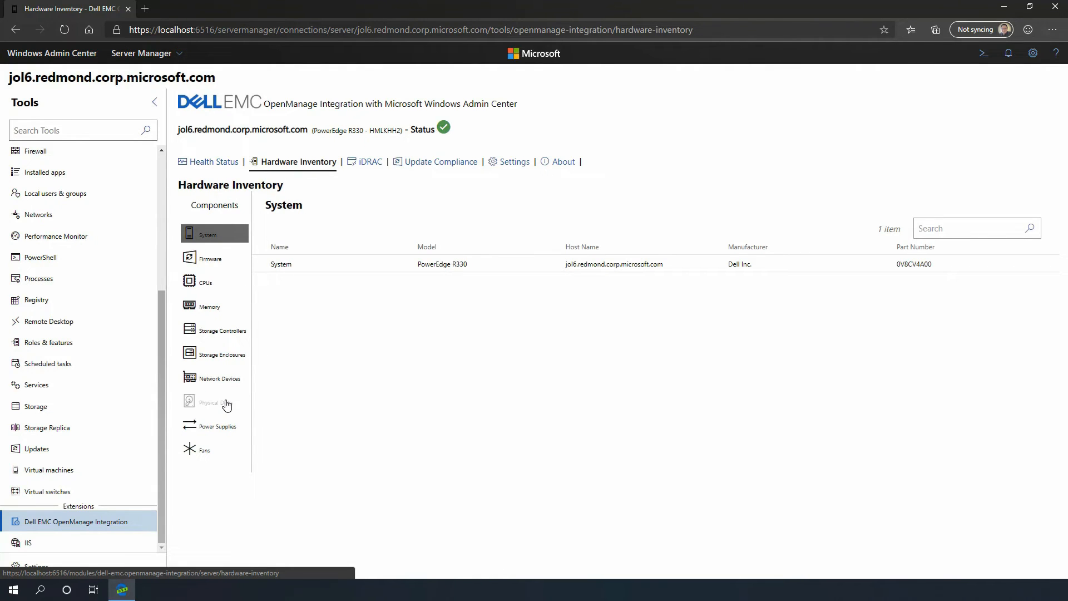
pyautogui.click(211, 402)
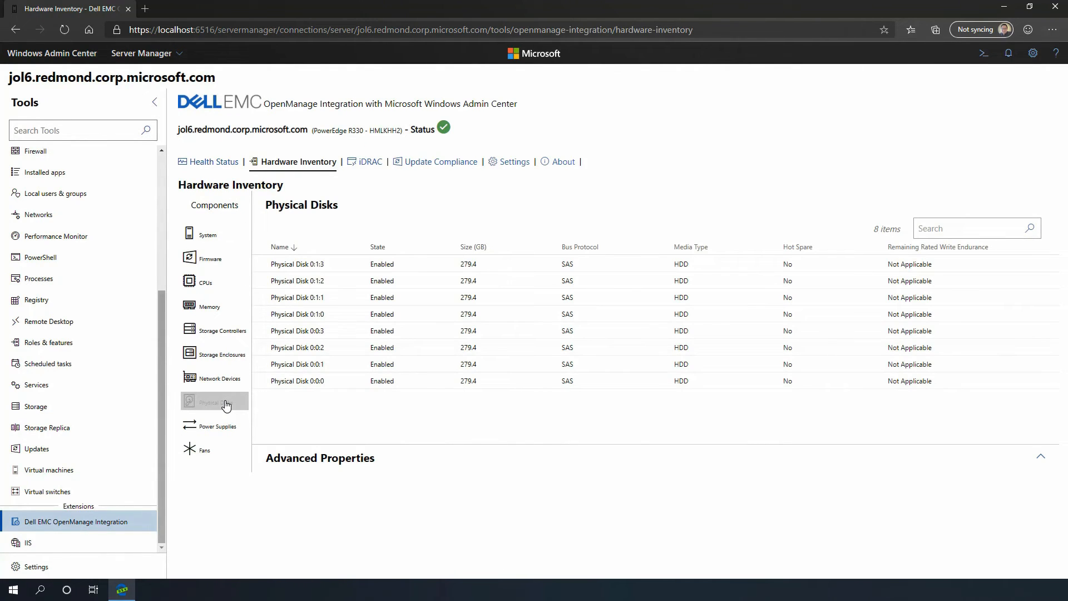